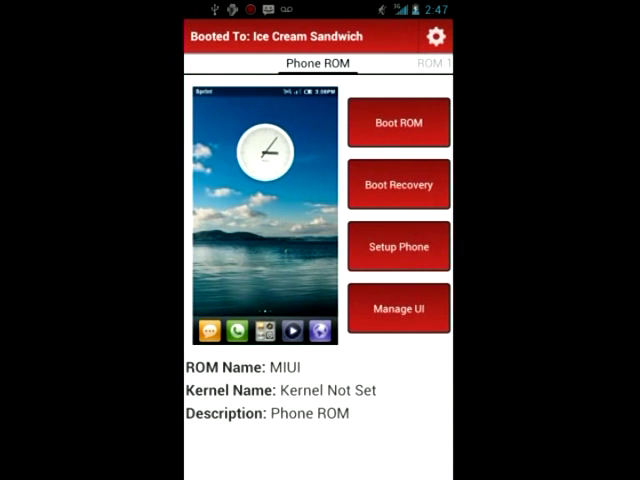
Step: In Boot Manager Lite settings, dismiss the Pro purchase prompt and open Manually Set Variables
{"action": "left_click", "coordinate": [436, 36]}
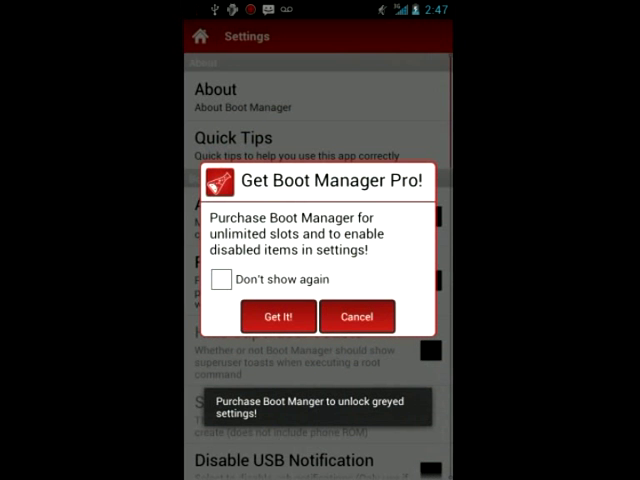
{"action": "left_click", "coordinate": [356, 316]}
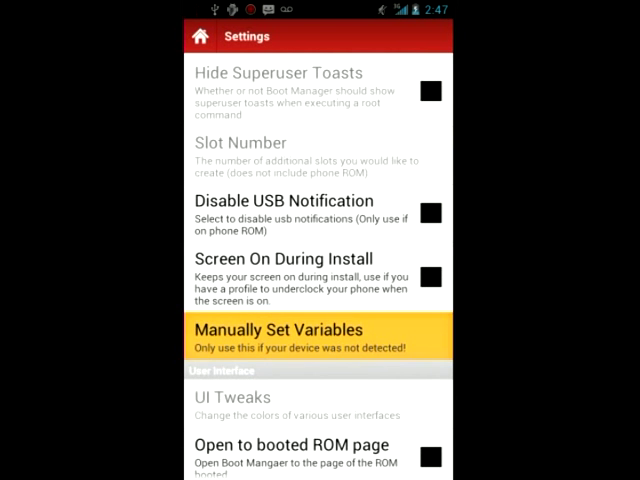
{"action": "left_click", "coordinate": [276, 337]}
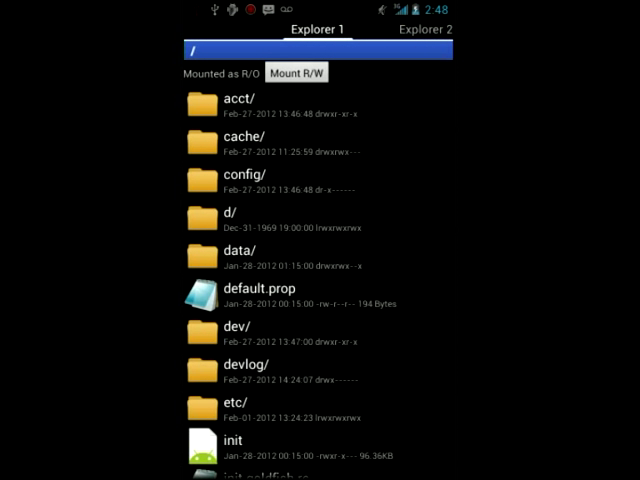
Step: View /system/build.prop and scroll to ro.product.device, which reads shooter
{"action": "left_click", "coordinate": [426, 29]}
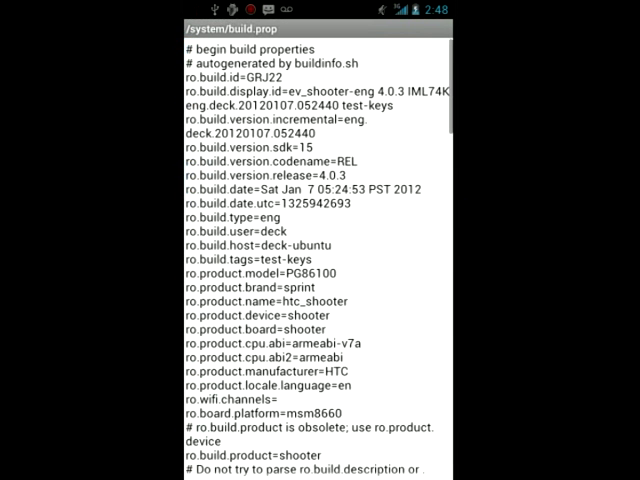
{"action": "scroll", "scroll_direction": "down", "scroll_amount": 3}
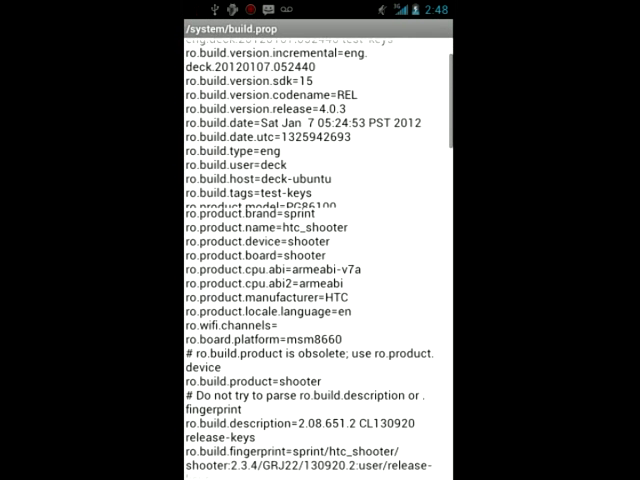
{"action": "scroll", "scroll_direction": "down", "scroll_amount": 3}
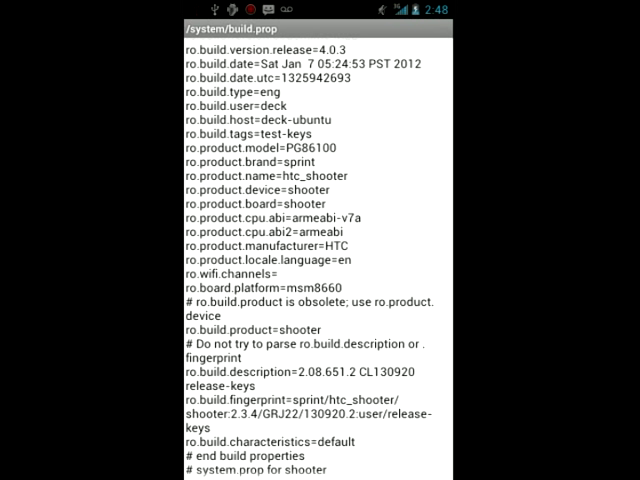
{"action": "scroll", "scroll_direction": "down", "scroll_amount": 3}
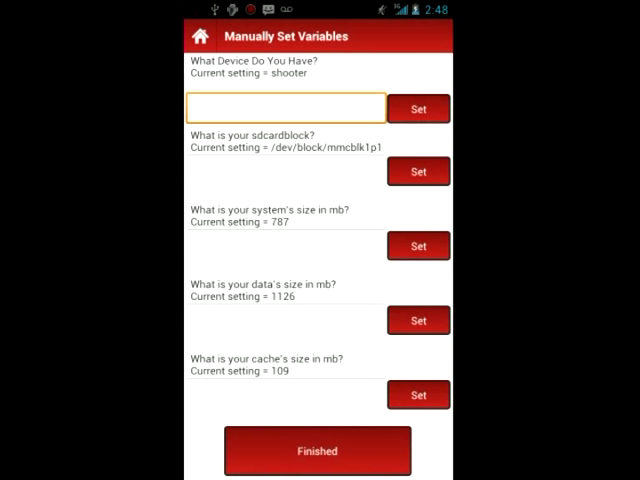
Step: Start typing 'shooter' into the 'What Device Do You Have?' field
{"action": "left_click", "coordinate": [286, 97]}
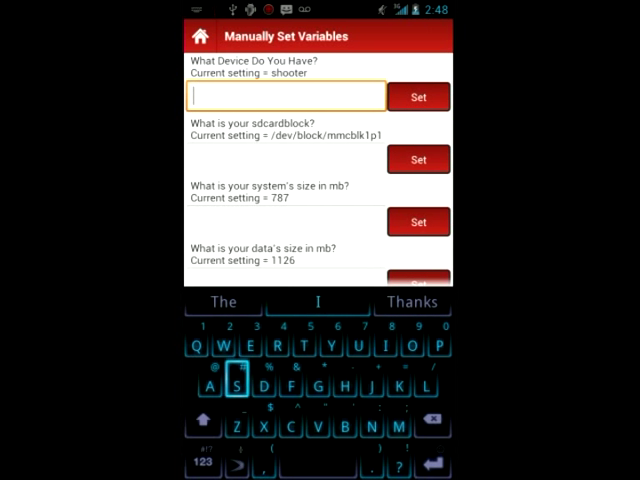
{"action": "type", "text": "h"}
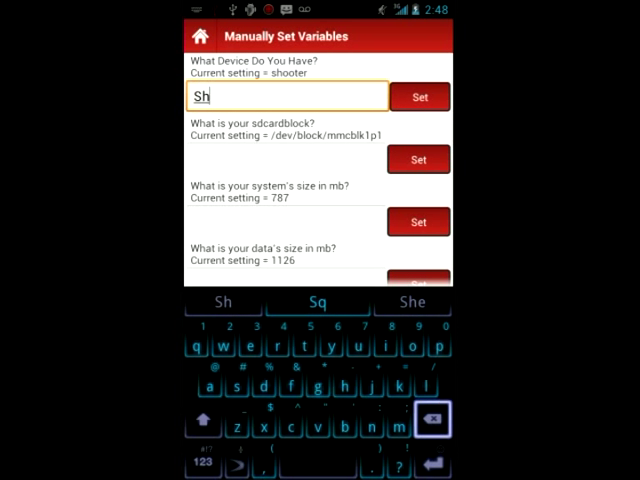
{"action": "left_click", "coordinate": [433, 419]}
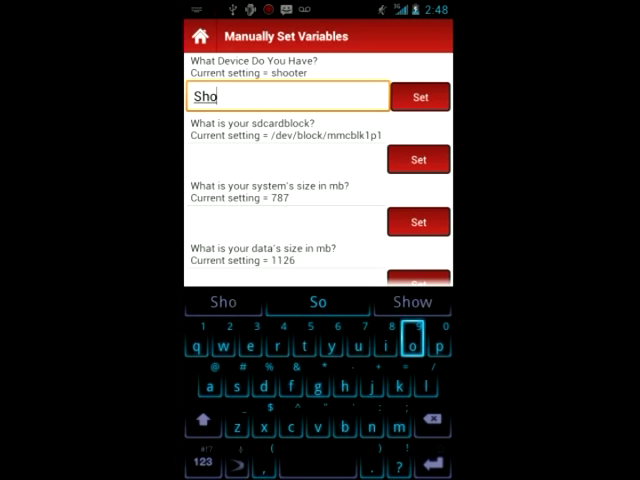
{"action": "type", "text": "otet"}
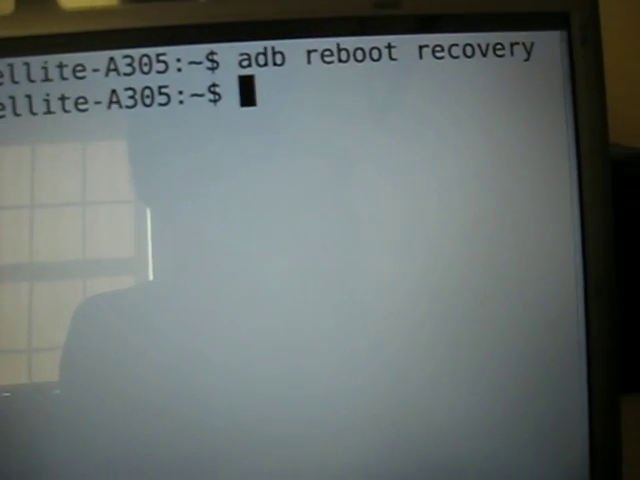
Step: Open an adb shell and scroll the mount output to the /dev/block/mmcblk1p1 /sdcard line
{"action": "type", "text": "adb shell"}
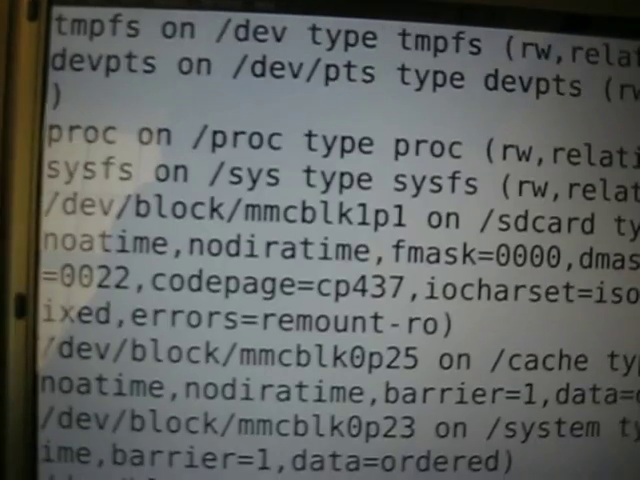
{"action": "scroll", "scroll_direction": "down", "scroll_amount": 3}
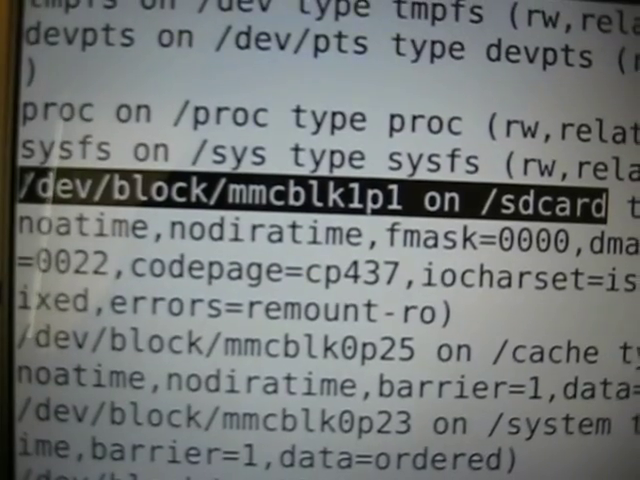
Step: Run busybox df -h and read cache 109.0M, system 787.4M and data 1.1G
{"action": "scroll", "scroll_direction": "down", "scroll_amount": 3}
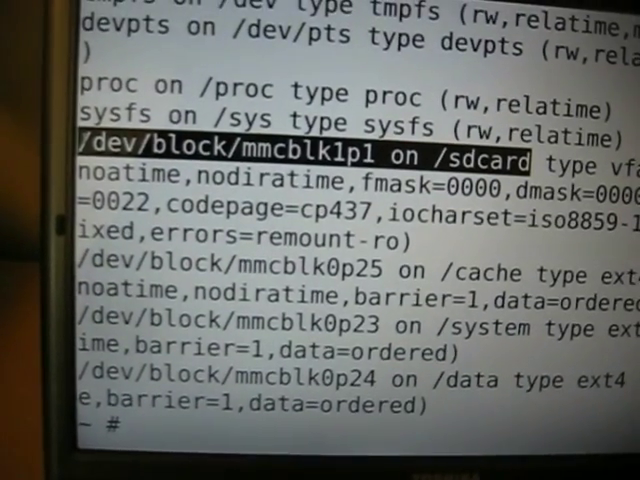
{"action": "type", "text": "busybox"}
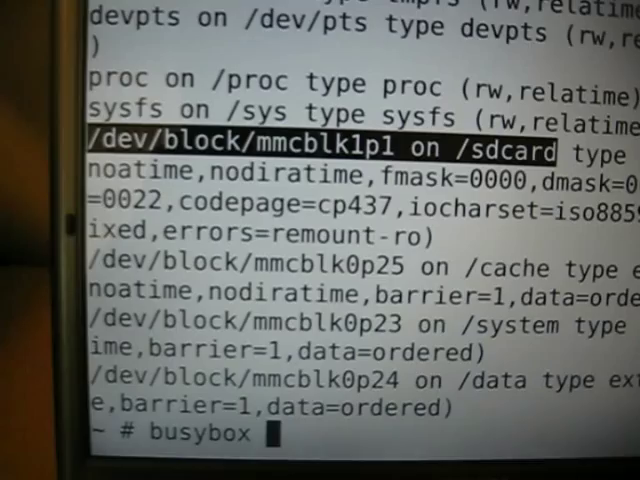
{"action": "type", "text": "df -"}
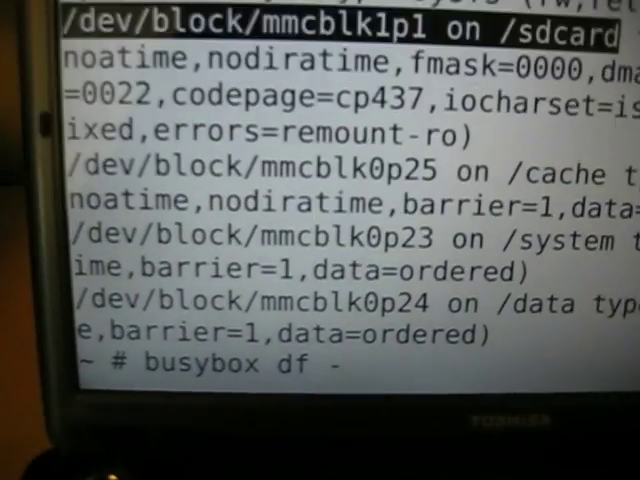
{"action": "key", "text": "Return"}
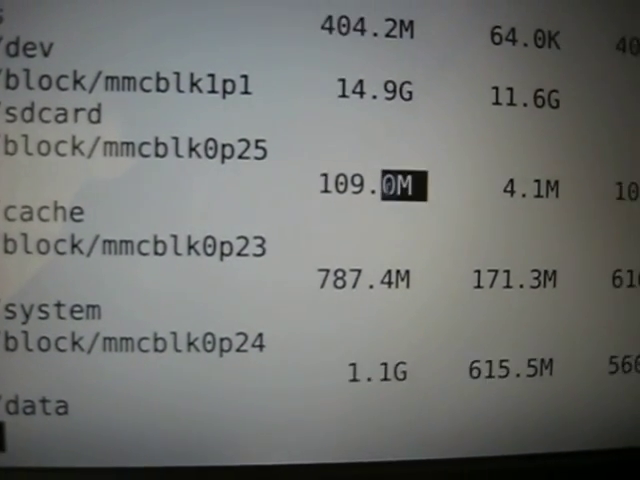
{"action": "scroll", "scroll_direction": "down", "scroll_amount": 3}
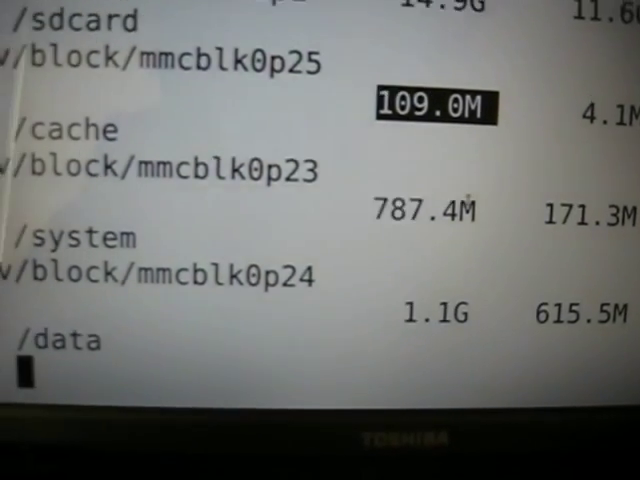
{"action": "scroll", "scroll_direction": "up", "scroll_amount": 3}
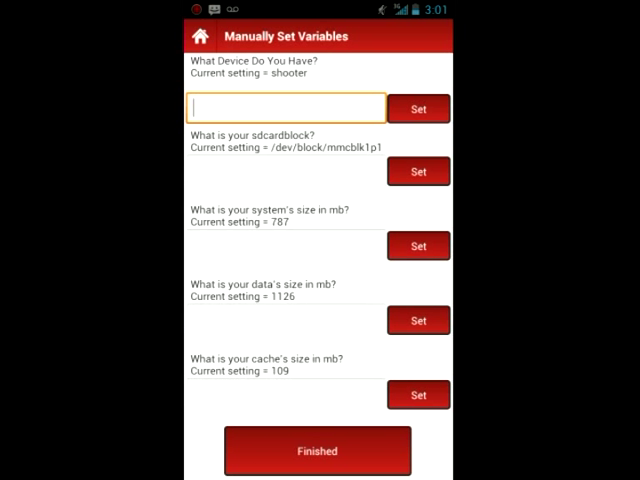
Step: Set the device name to shooter
{"action": "left_click", "coordinate": [286, 96]}
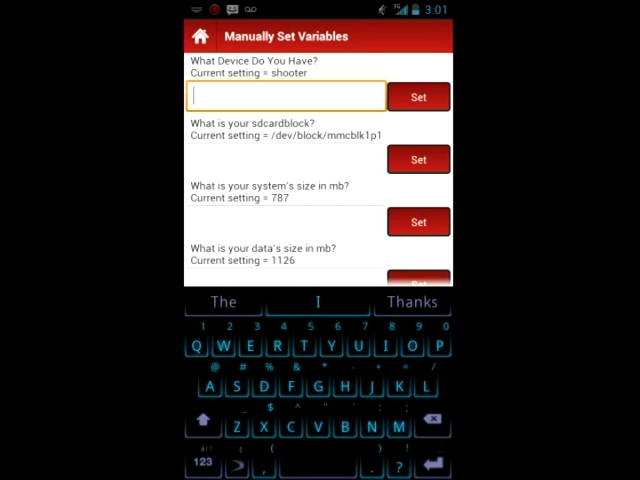
{"action": "type", "text": "shooter"}
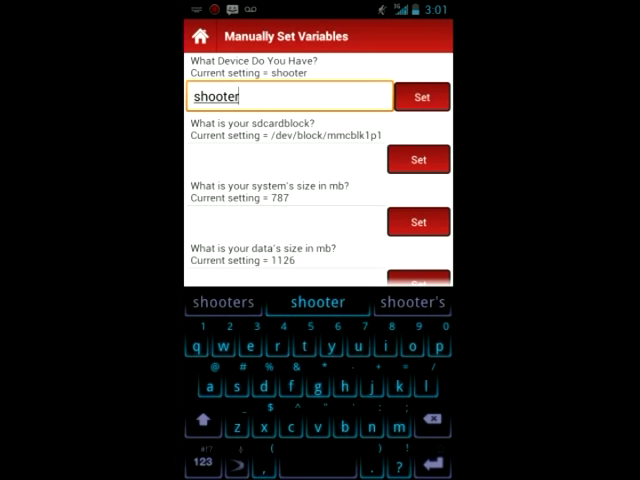
{"action": "left_click", "coordinate": [419, 97]}
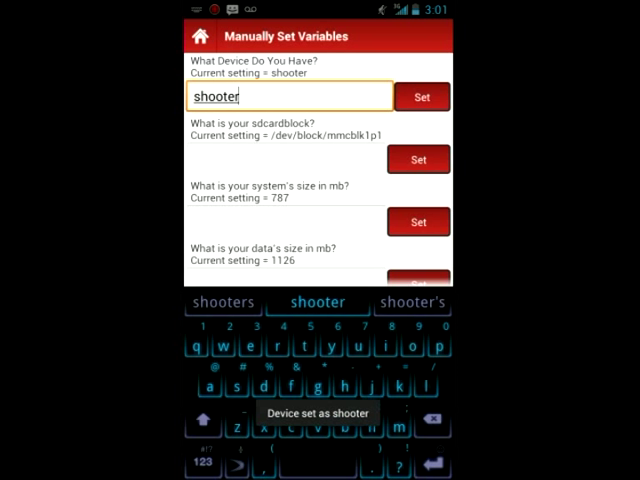
Step: Set the SD card block to /dev/block/mmcblk1p1
{"action": "left_click", "coordinate": [289, 159]}
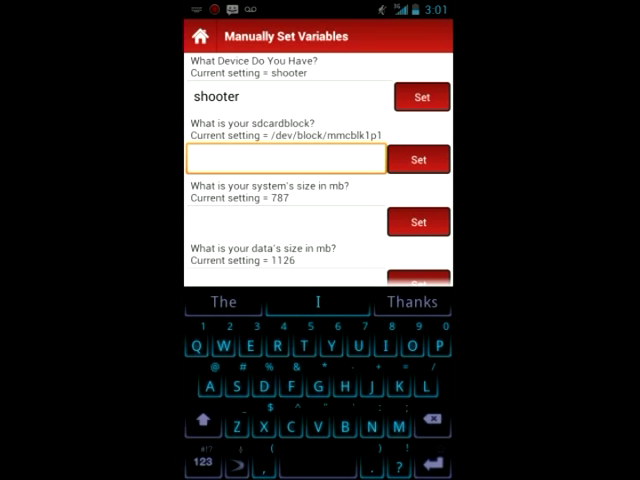
{"action": "type", "text": "/dev/blo"}
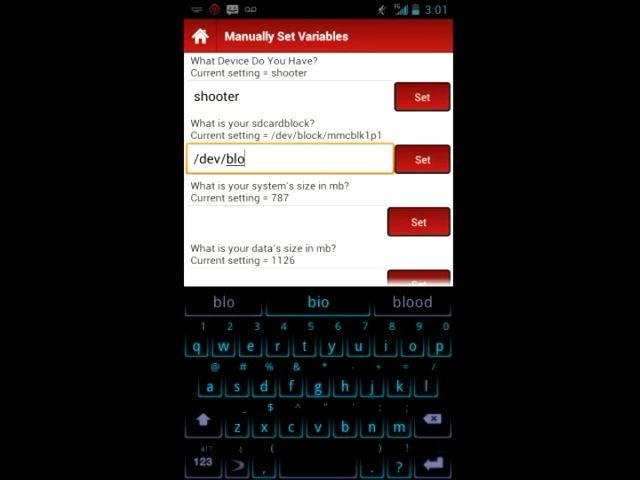
{"action": "type", "text": "ck/mmc"}
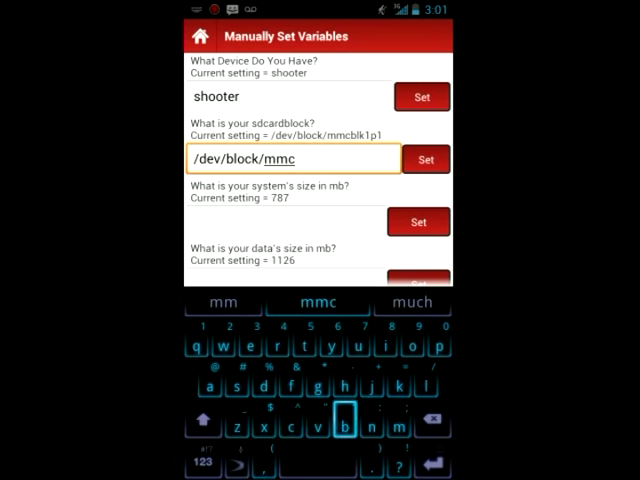
{"action": "left_click", "coordinate": [318, 302]}
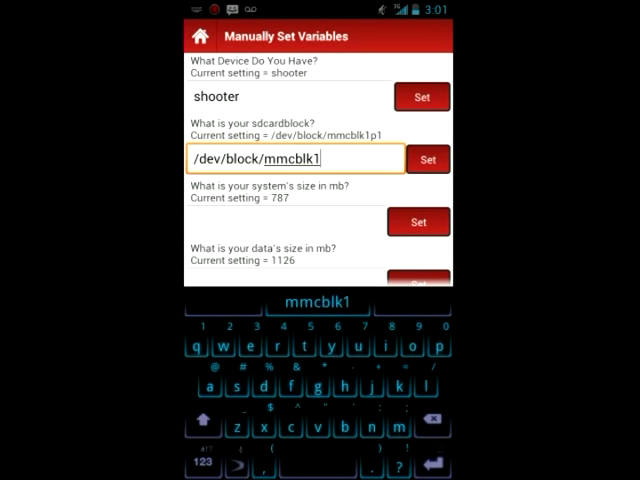
{"action": "type", "text": "pw"}
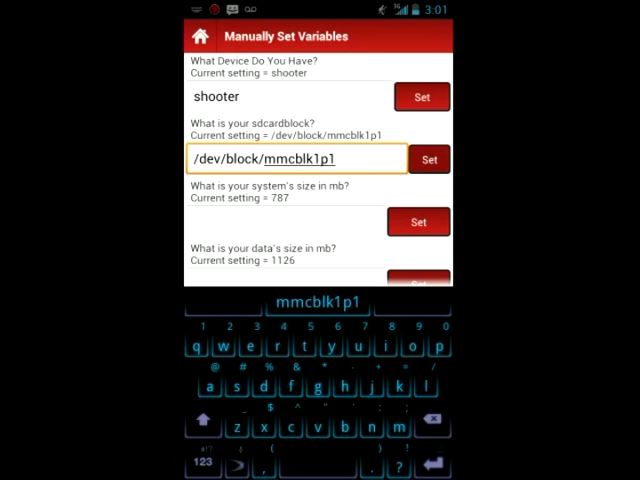
{"action": "left_click", "coordinate": [429, 159]}
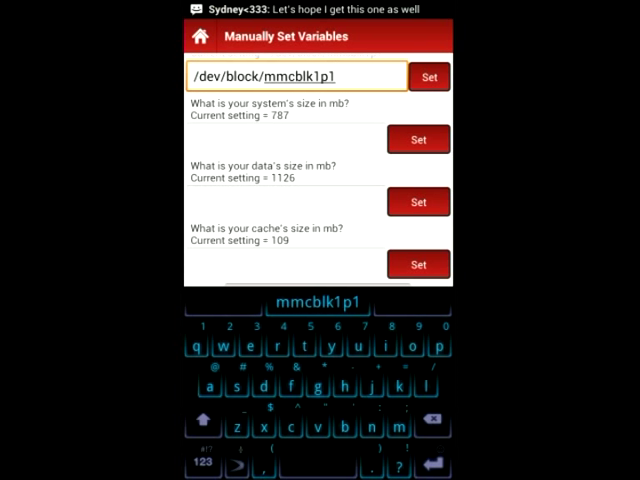
Step: Enter system 787, data 1126 and cache 109 MB, saving each size
{"action": "left_click", "coordinate": [285, 139]}
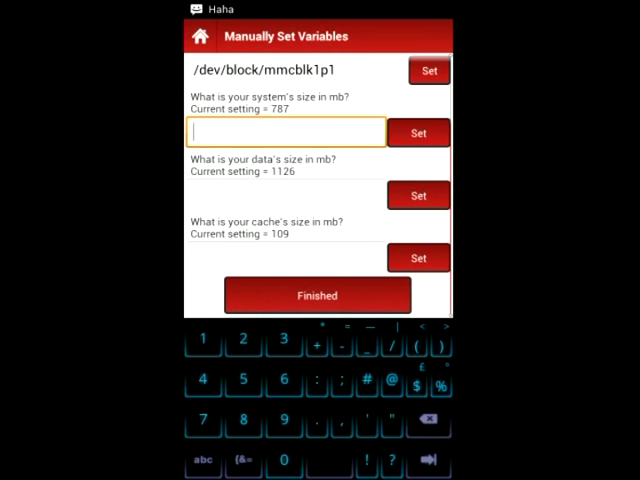
{"action": "type", "text": "787"}
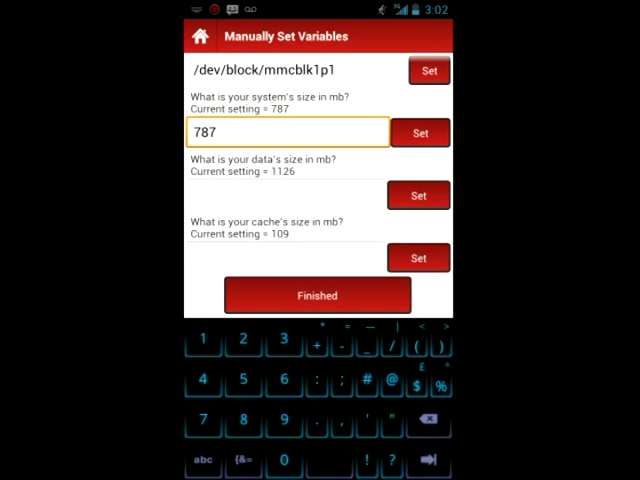
{"action": "left_click", "coordinate": [419, 132]}
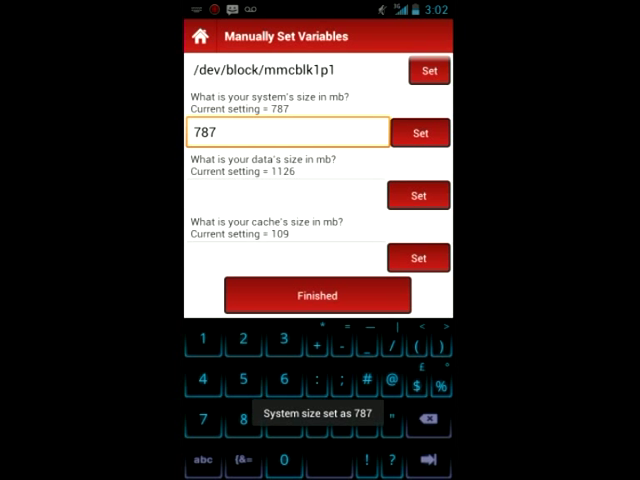
{"action": "left_click", "coordinate": [287, 195]}
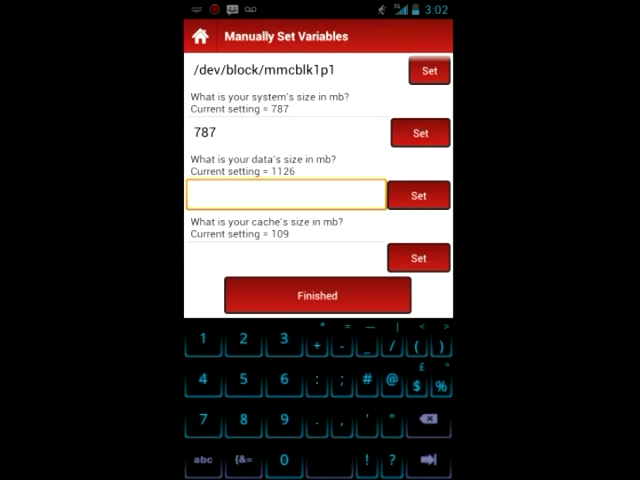
{"action": "type", "text": "1126"}
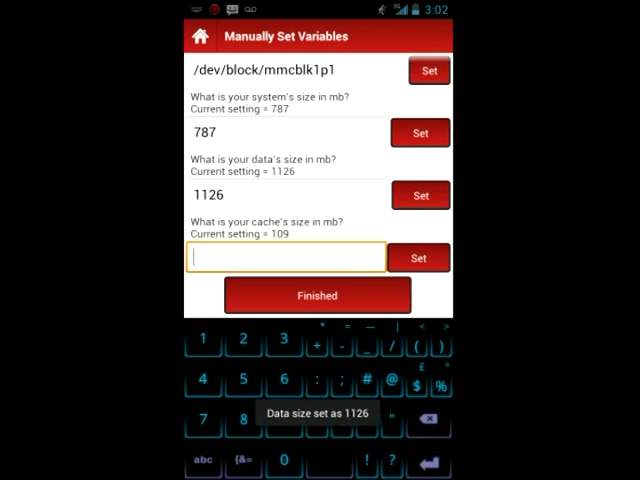
{"action": "type", "text": "109"}
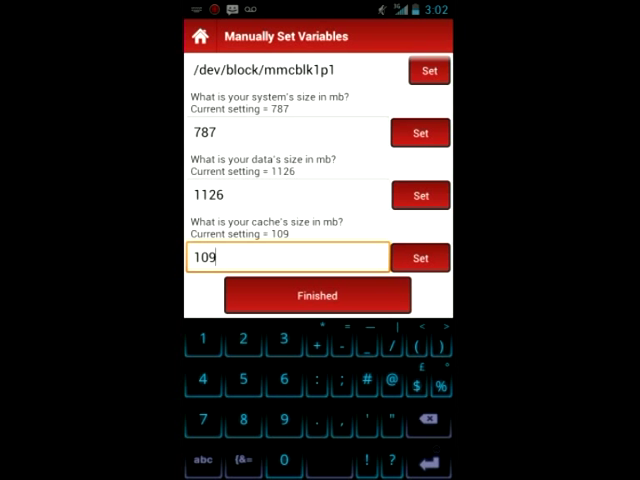
{"action": "left_click", "coordinate": [421, 258]}
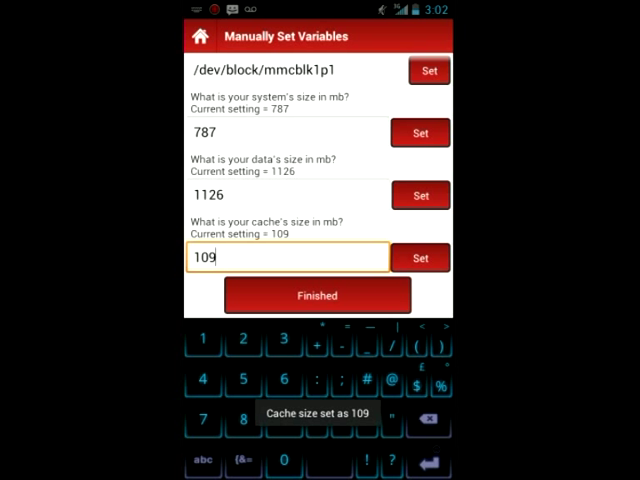
{"action": "left_click", "coordinate": [317, 295]}
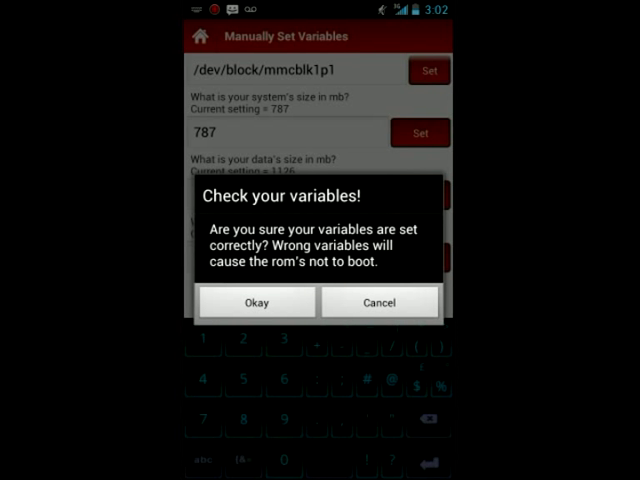
Step: Confirm the variables in the Check your variables dialog and pull down the notification shade
{"action": "left_click", "coordinate": [256, 302]}
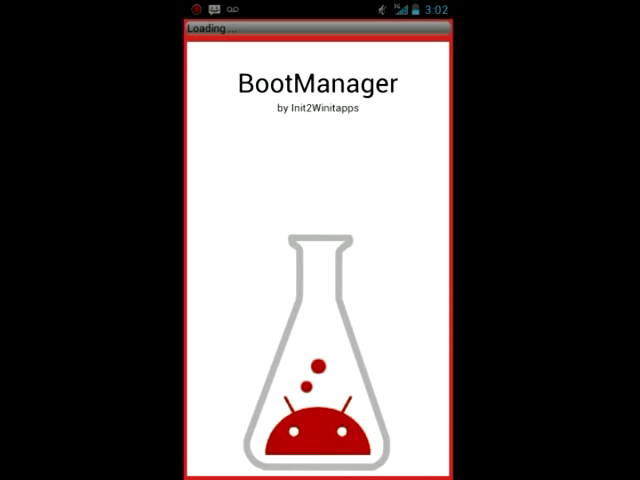
{"action": "left_click_drag", "start_coordinate": [320, 10], "coordinate": [320, 200]}
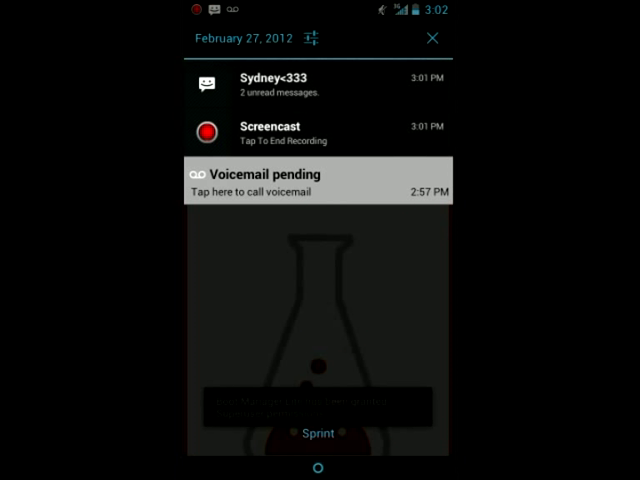